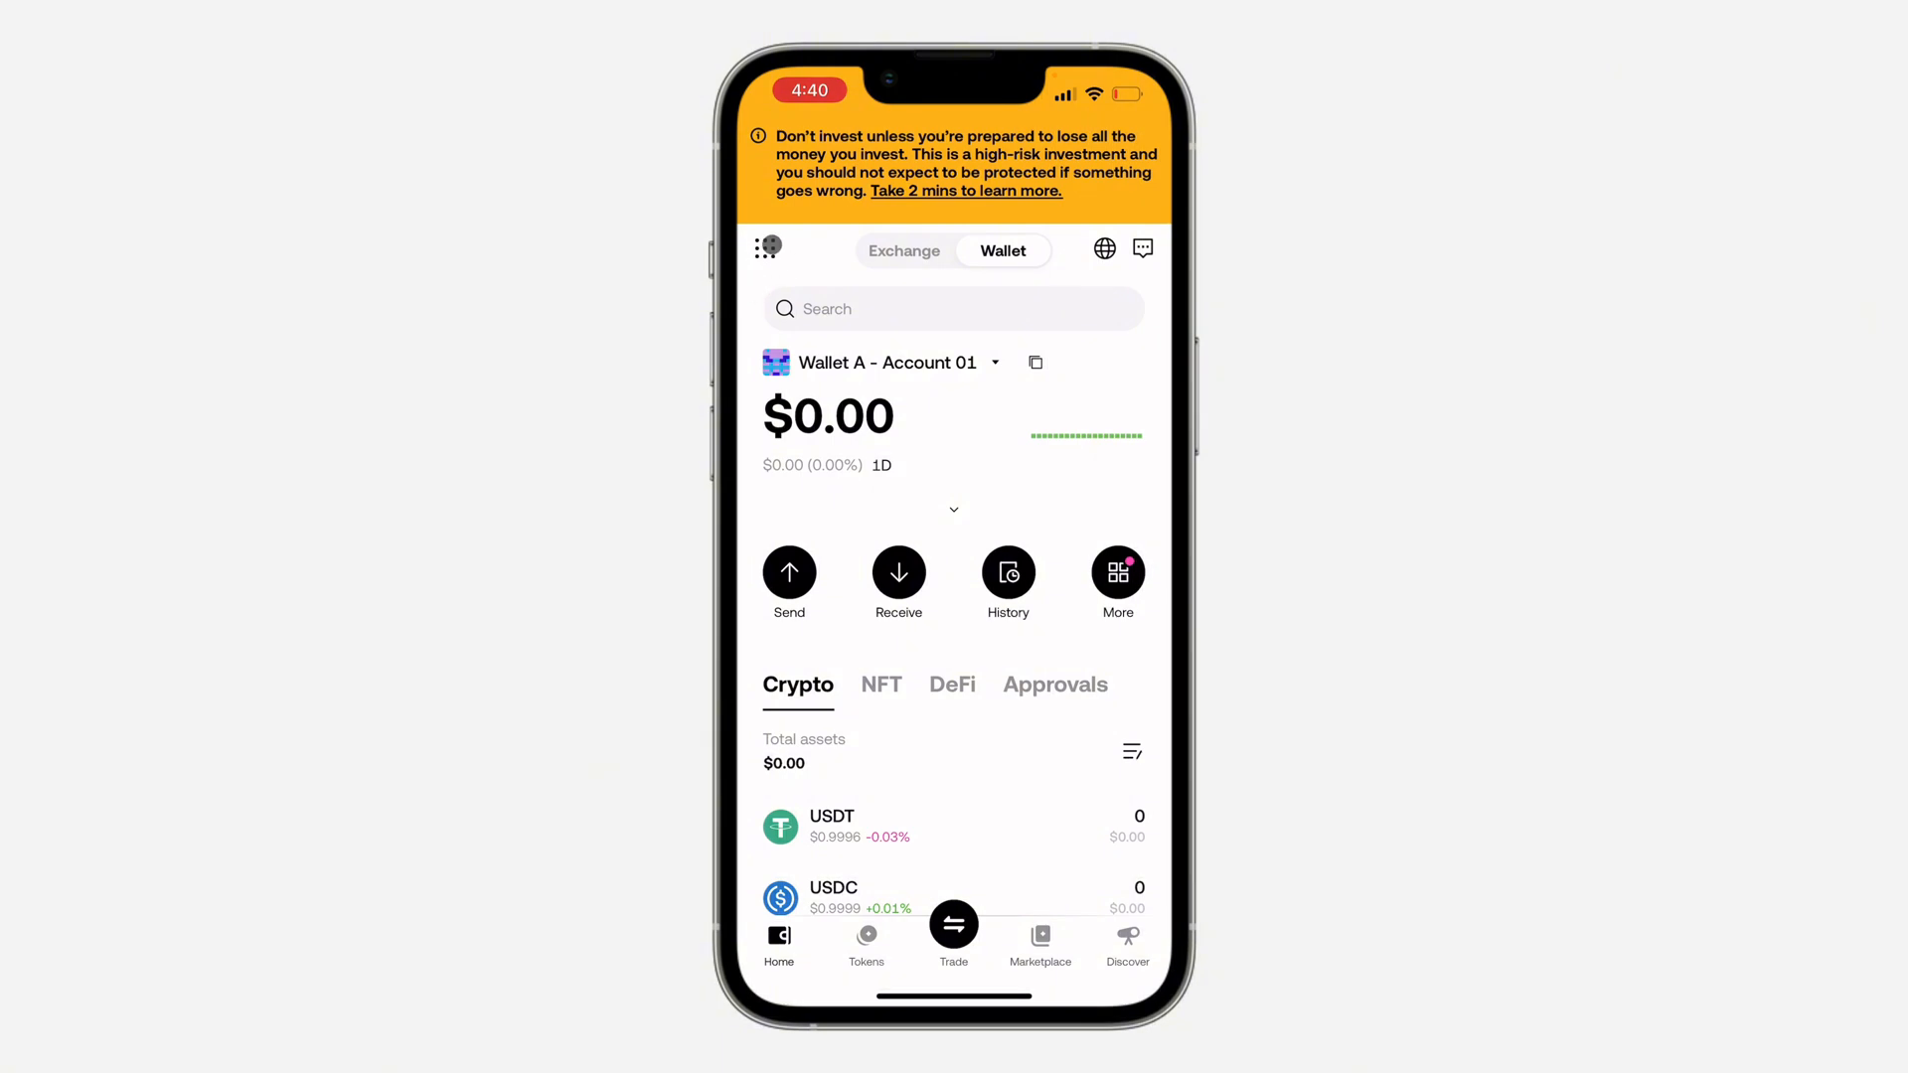
Go through settings and Backups to Wallet A's About wallet page.
click(767, 249)
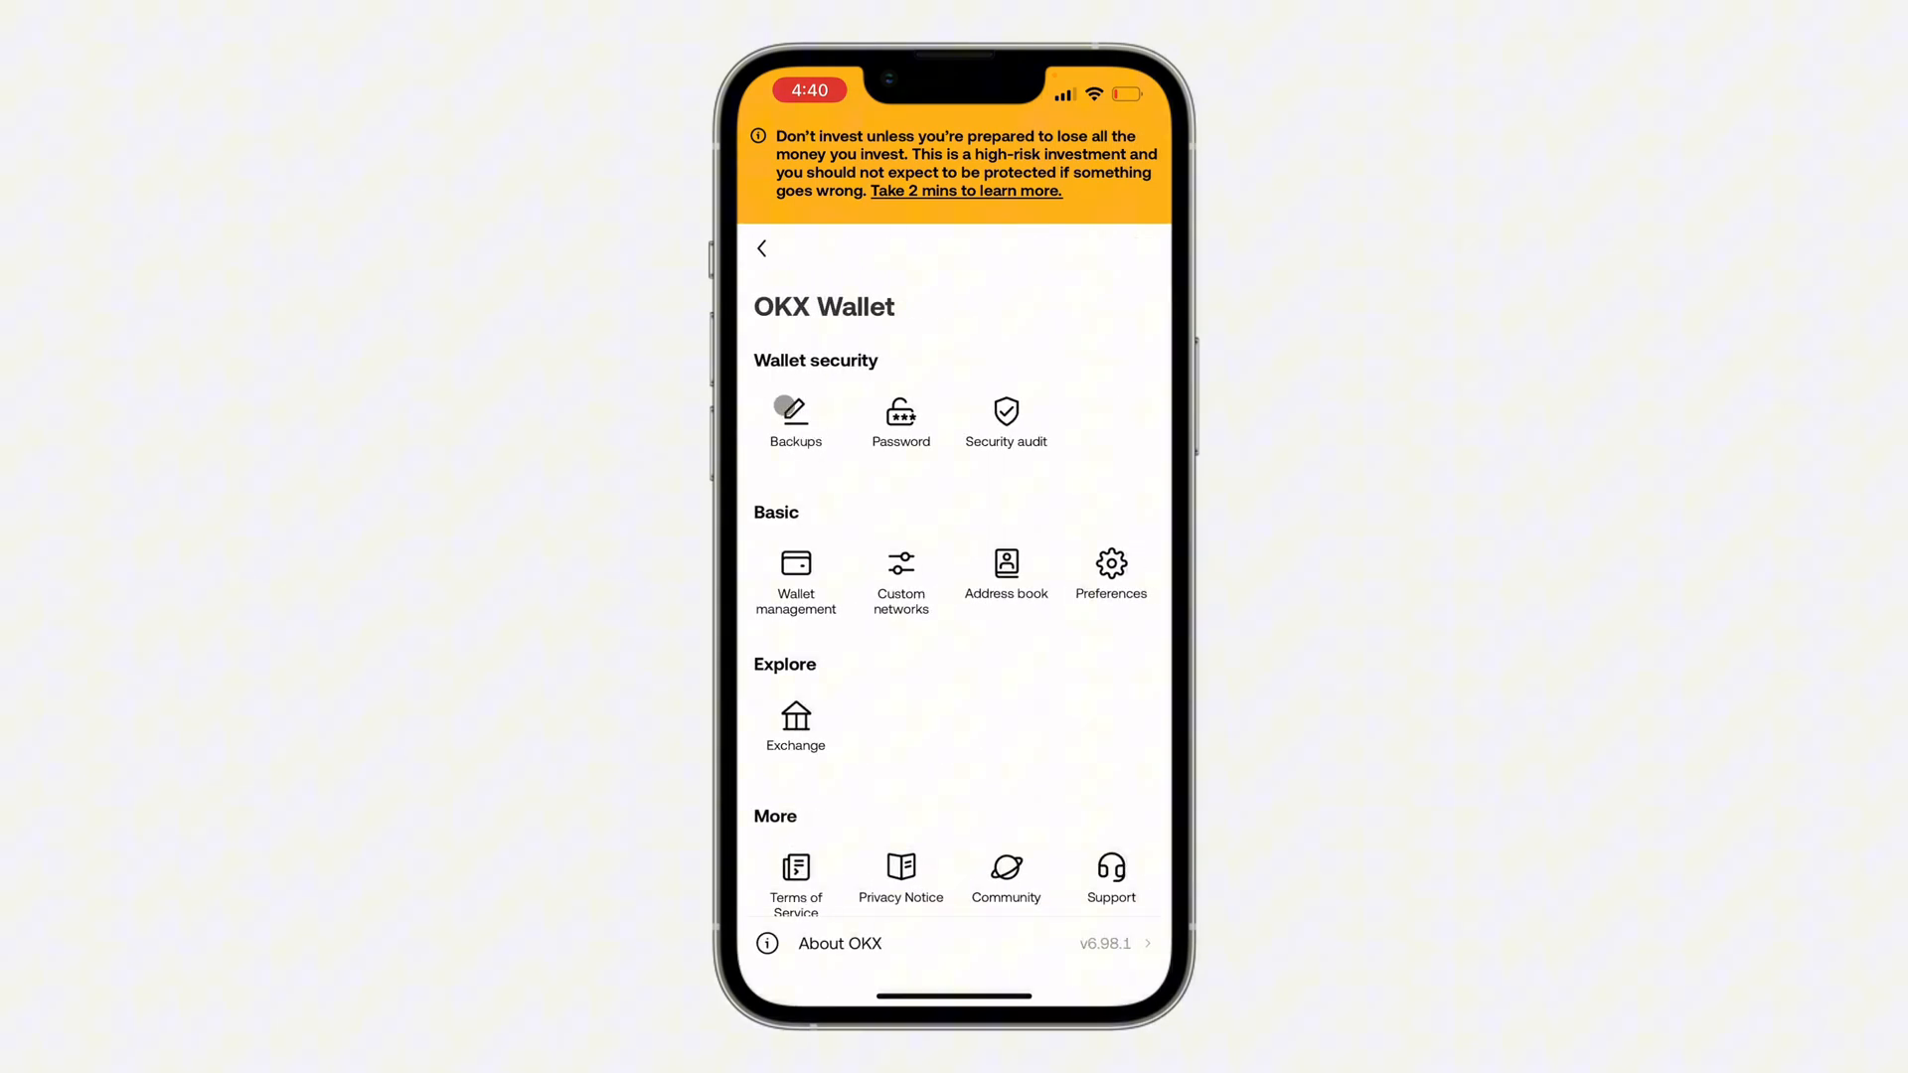
click(795, 419)
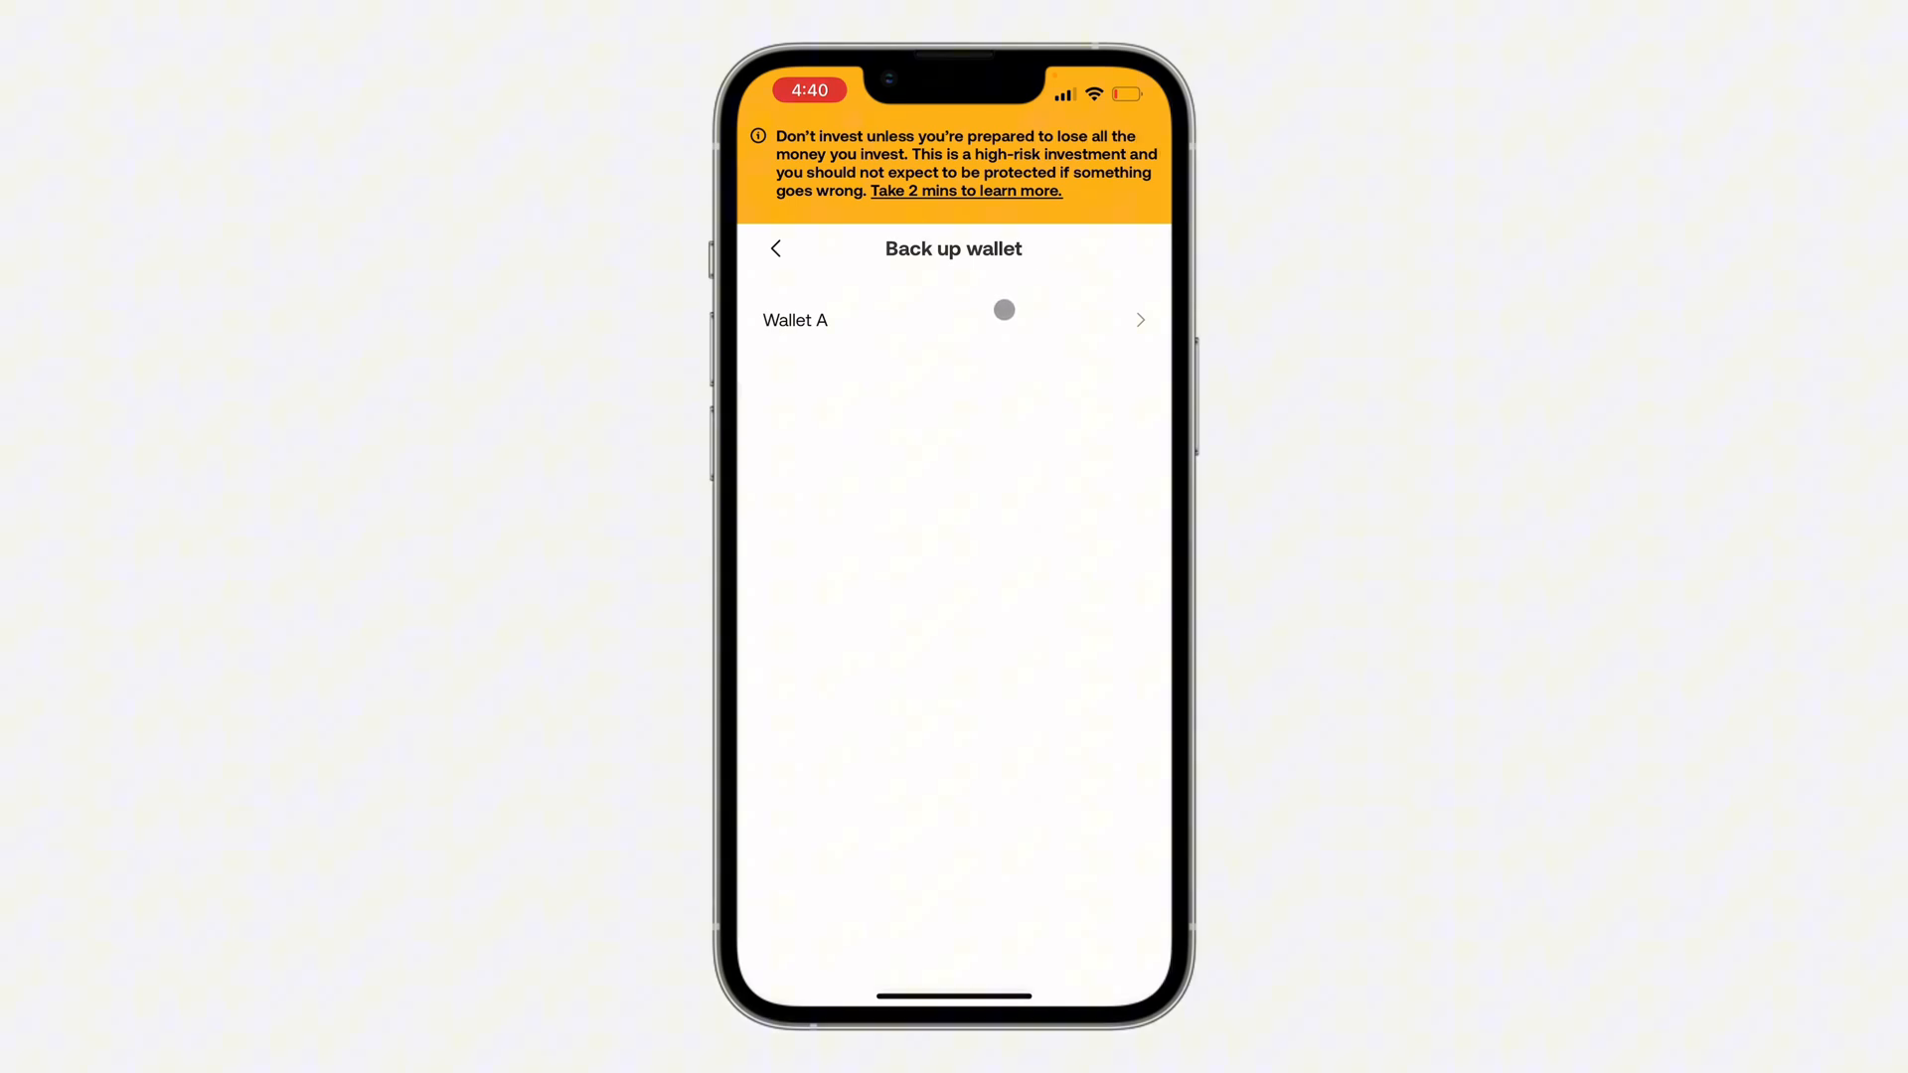
click(954, 320)
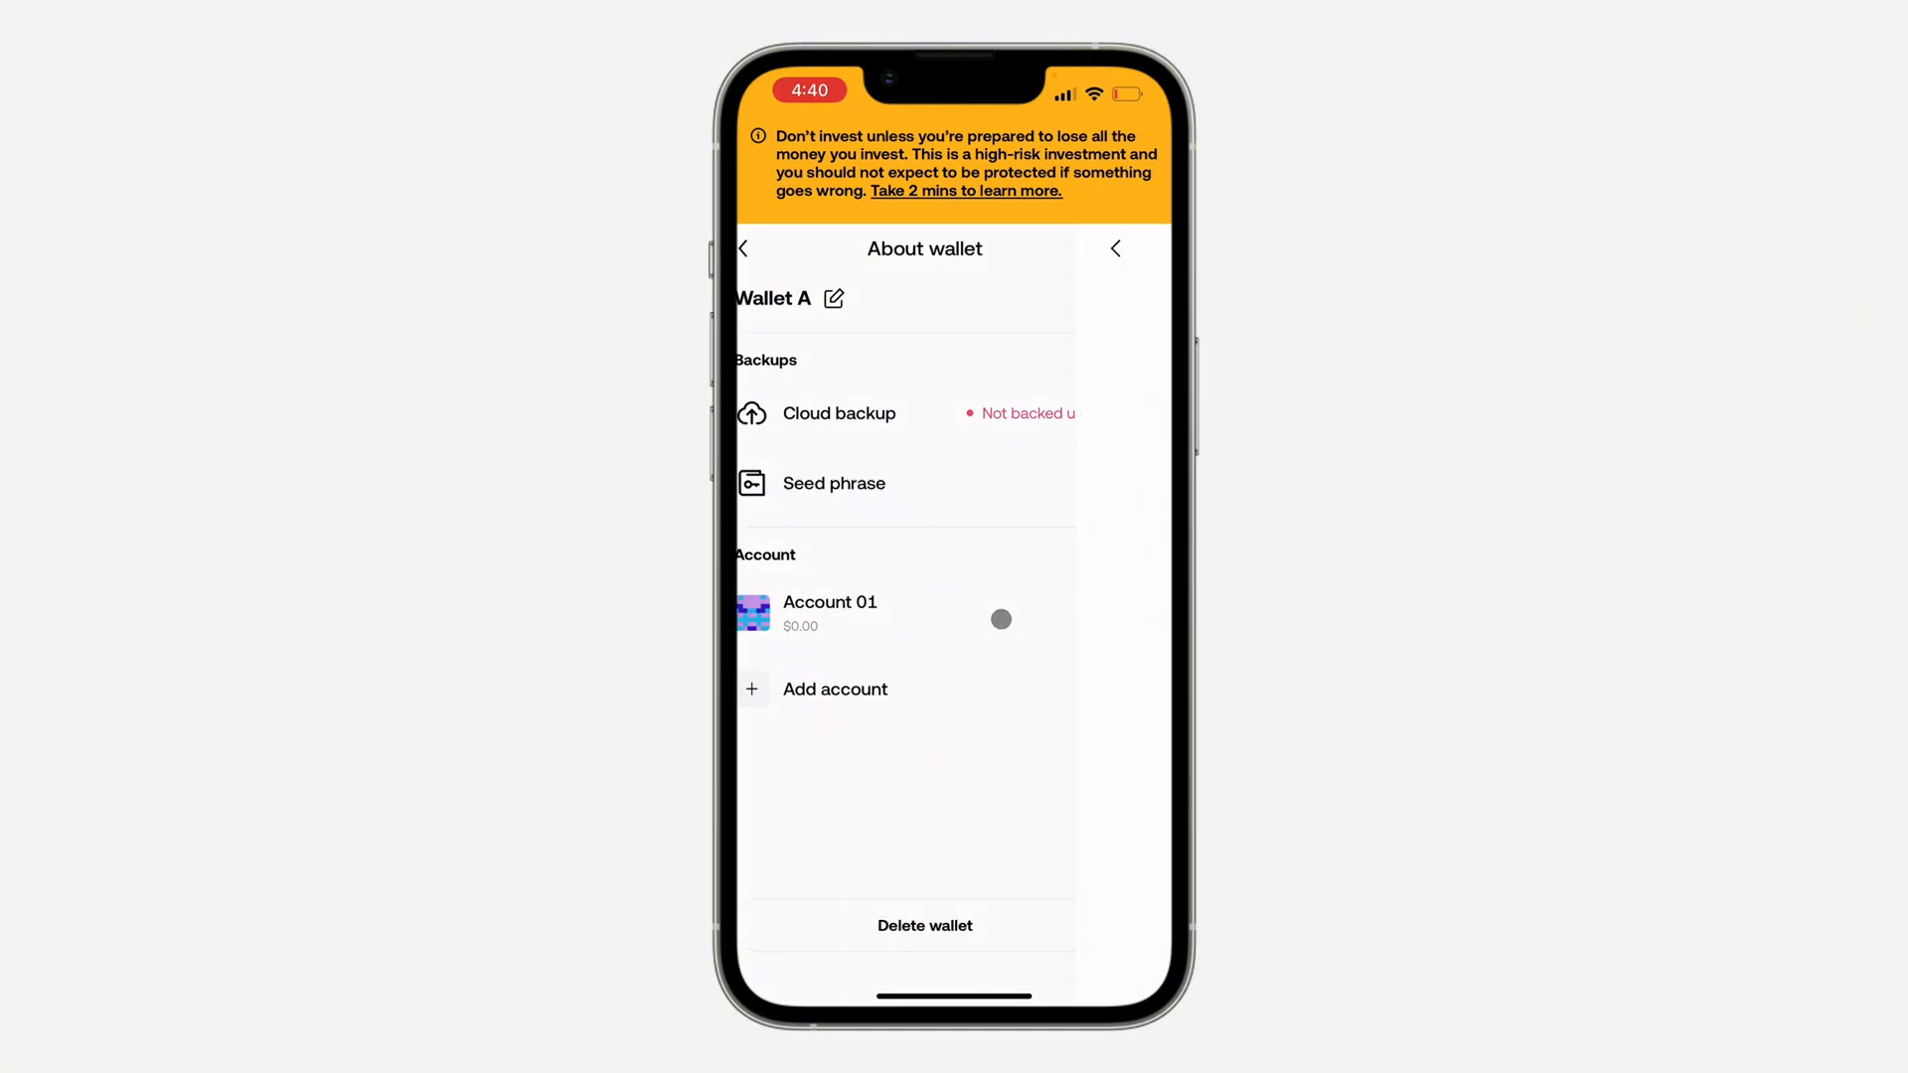
Select Account 01 and acknowledge the private key caution prompts.
click(828, 612)
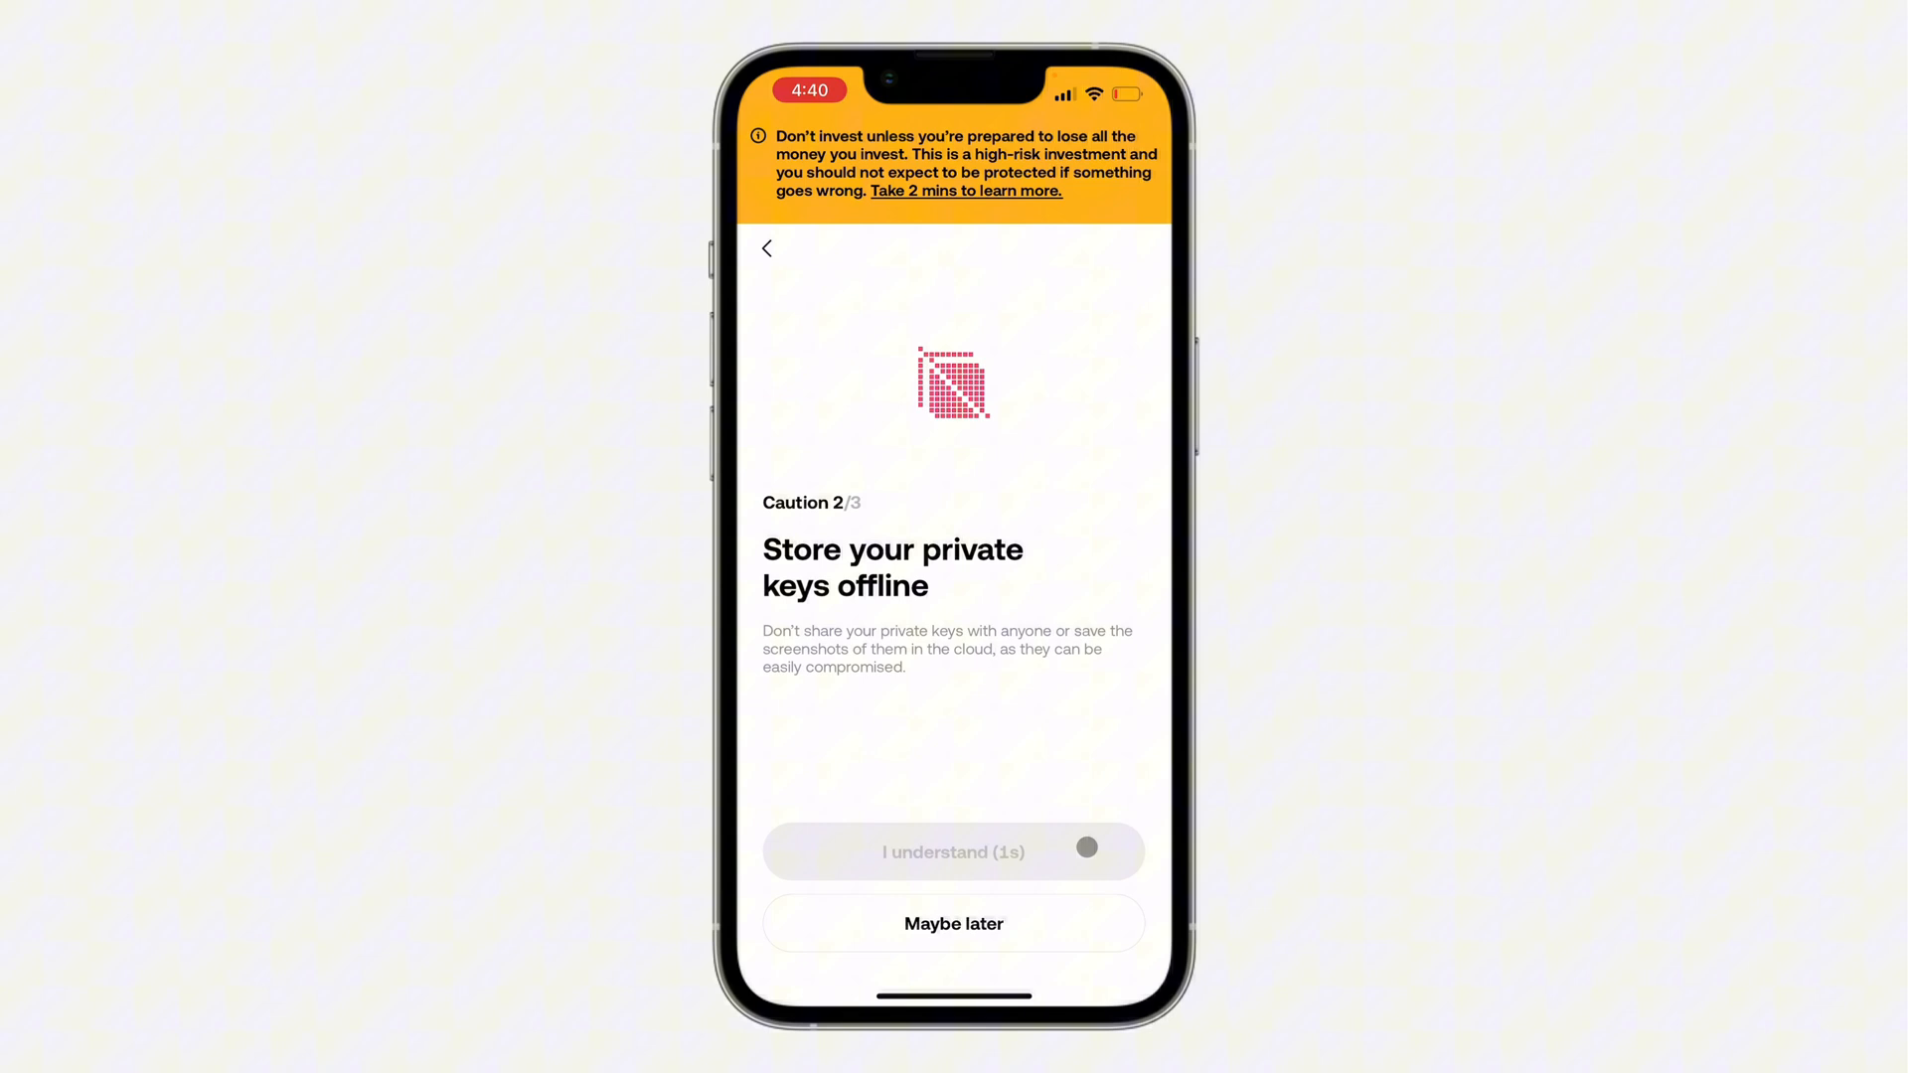
click(952, 850)
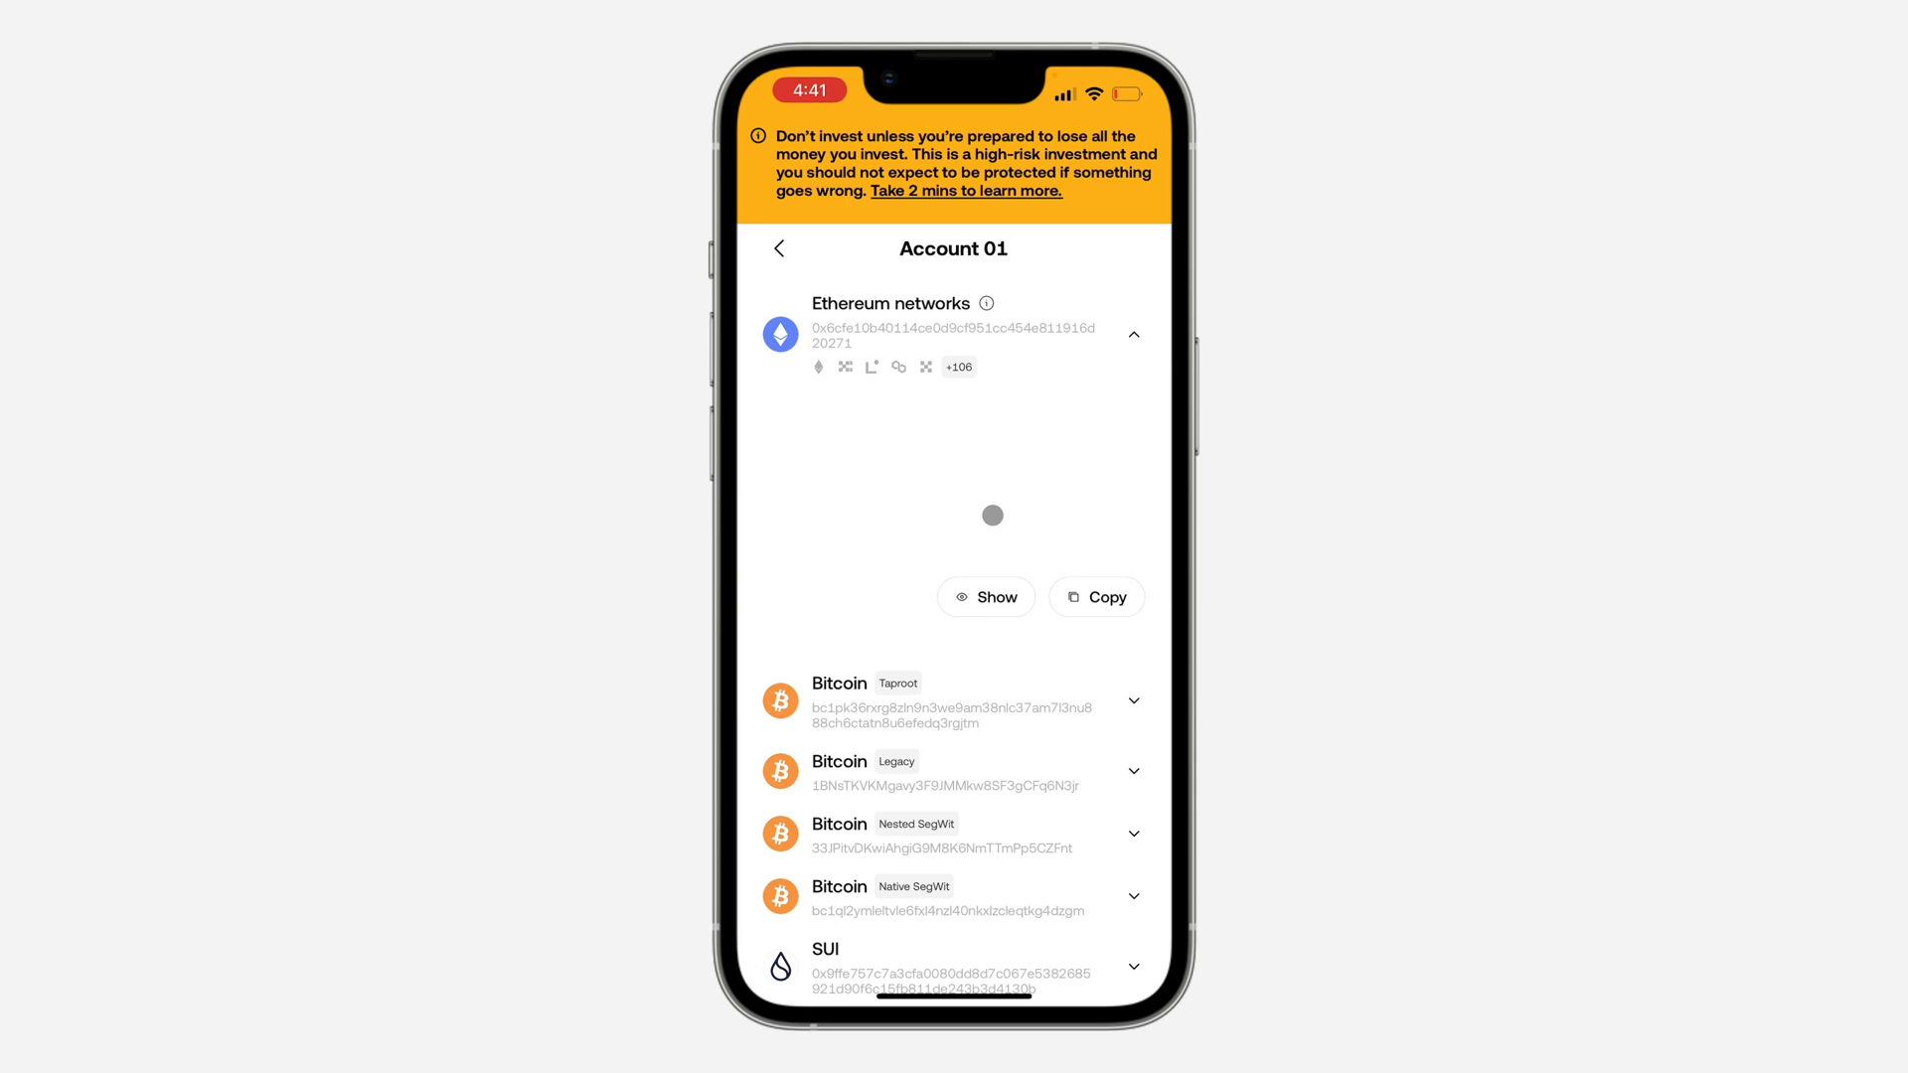
Reveal the Bitcoin Taproot key, then reveal and re-hide the TRON key.
click(986, 596)
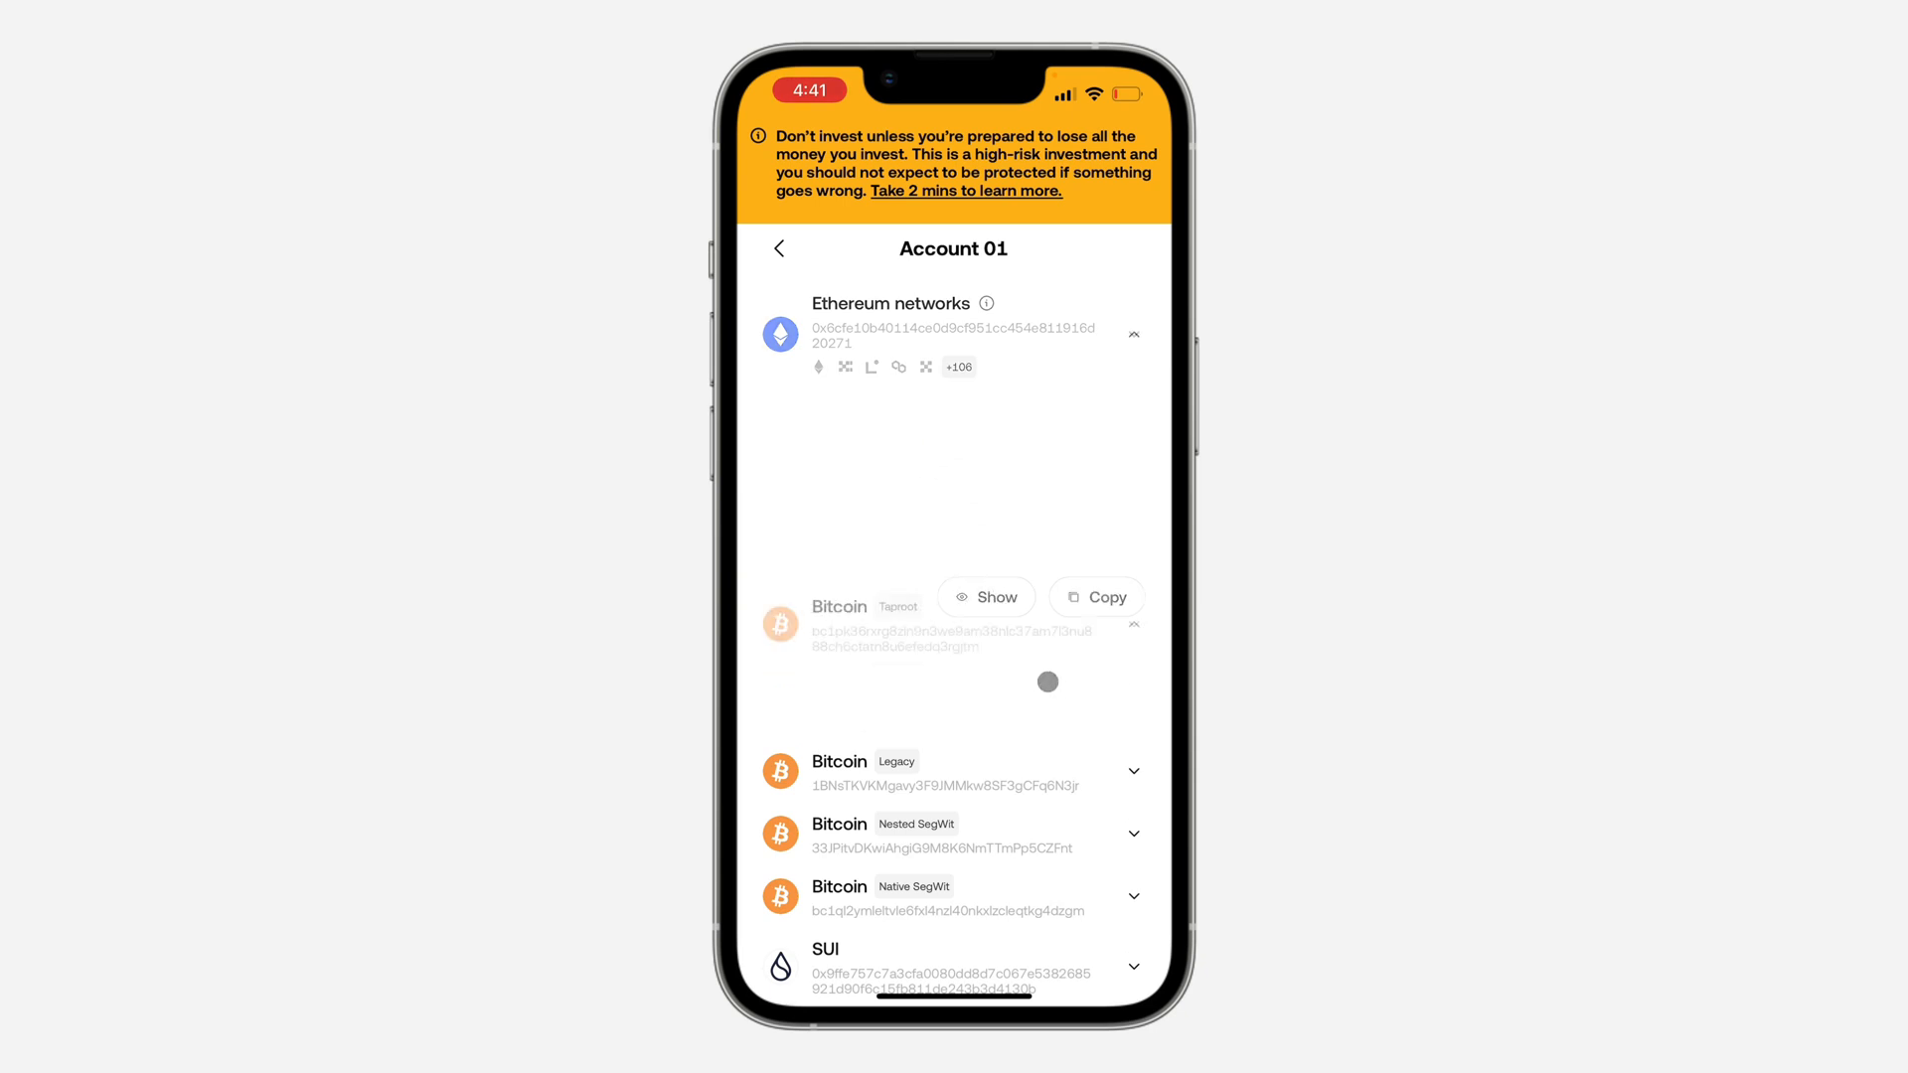
click(986, 598)
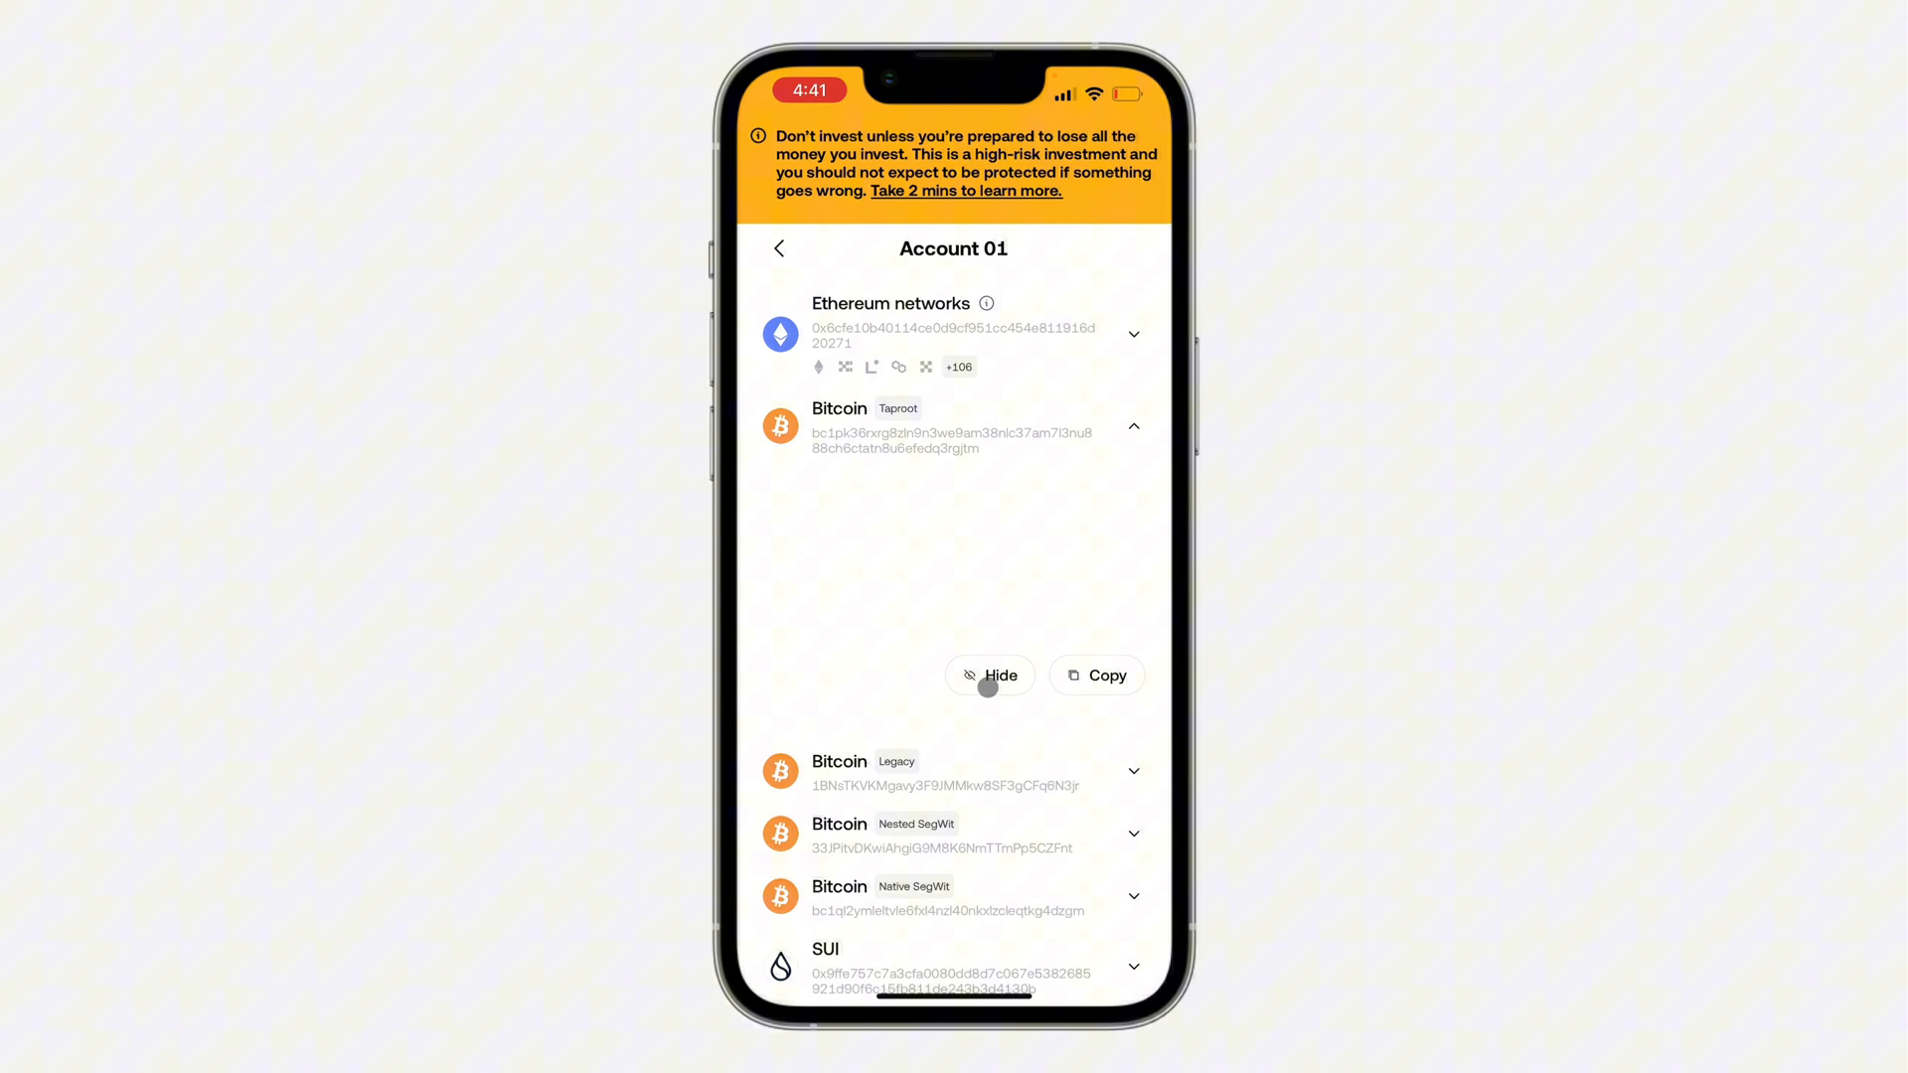
scroll(down, 3)
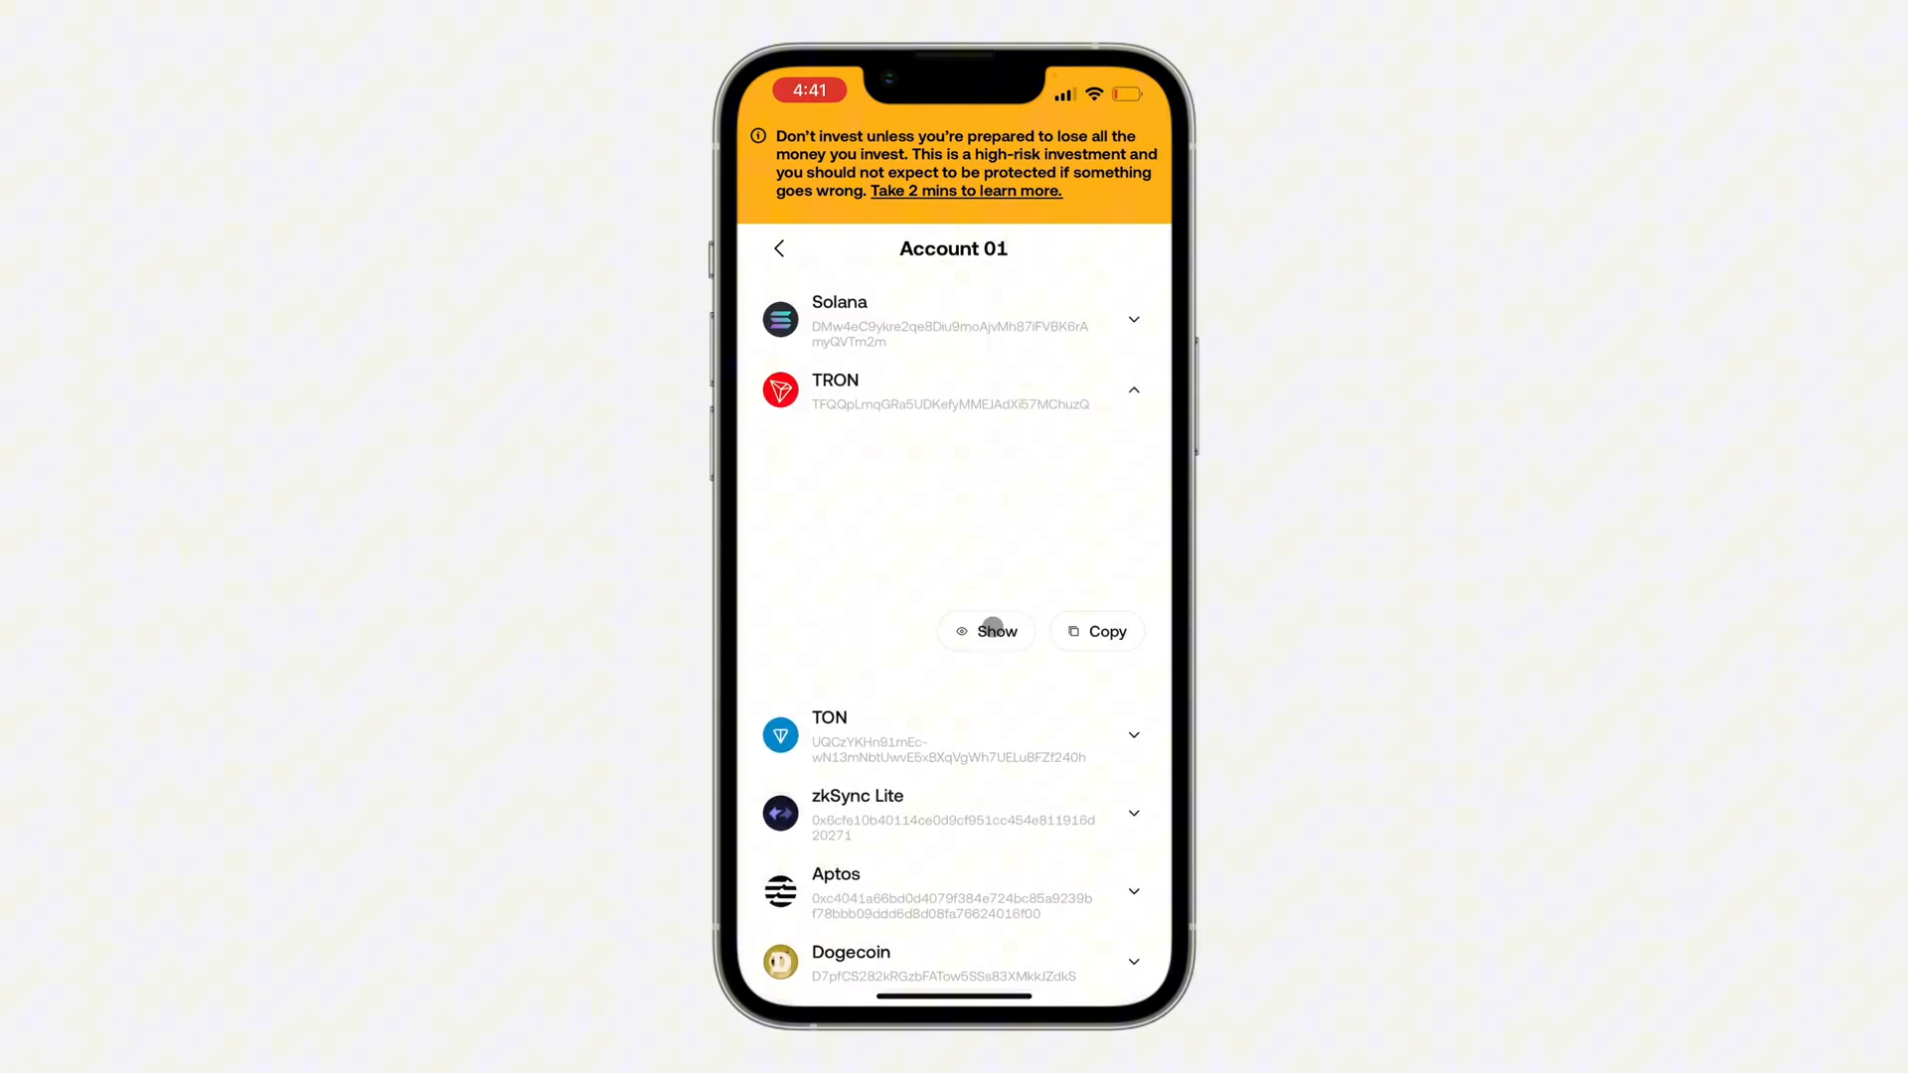
click(990, 630)
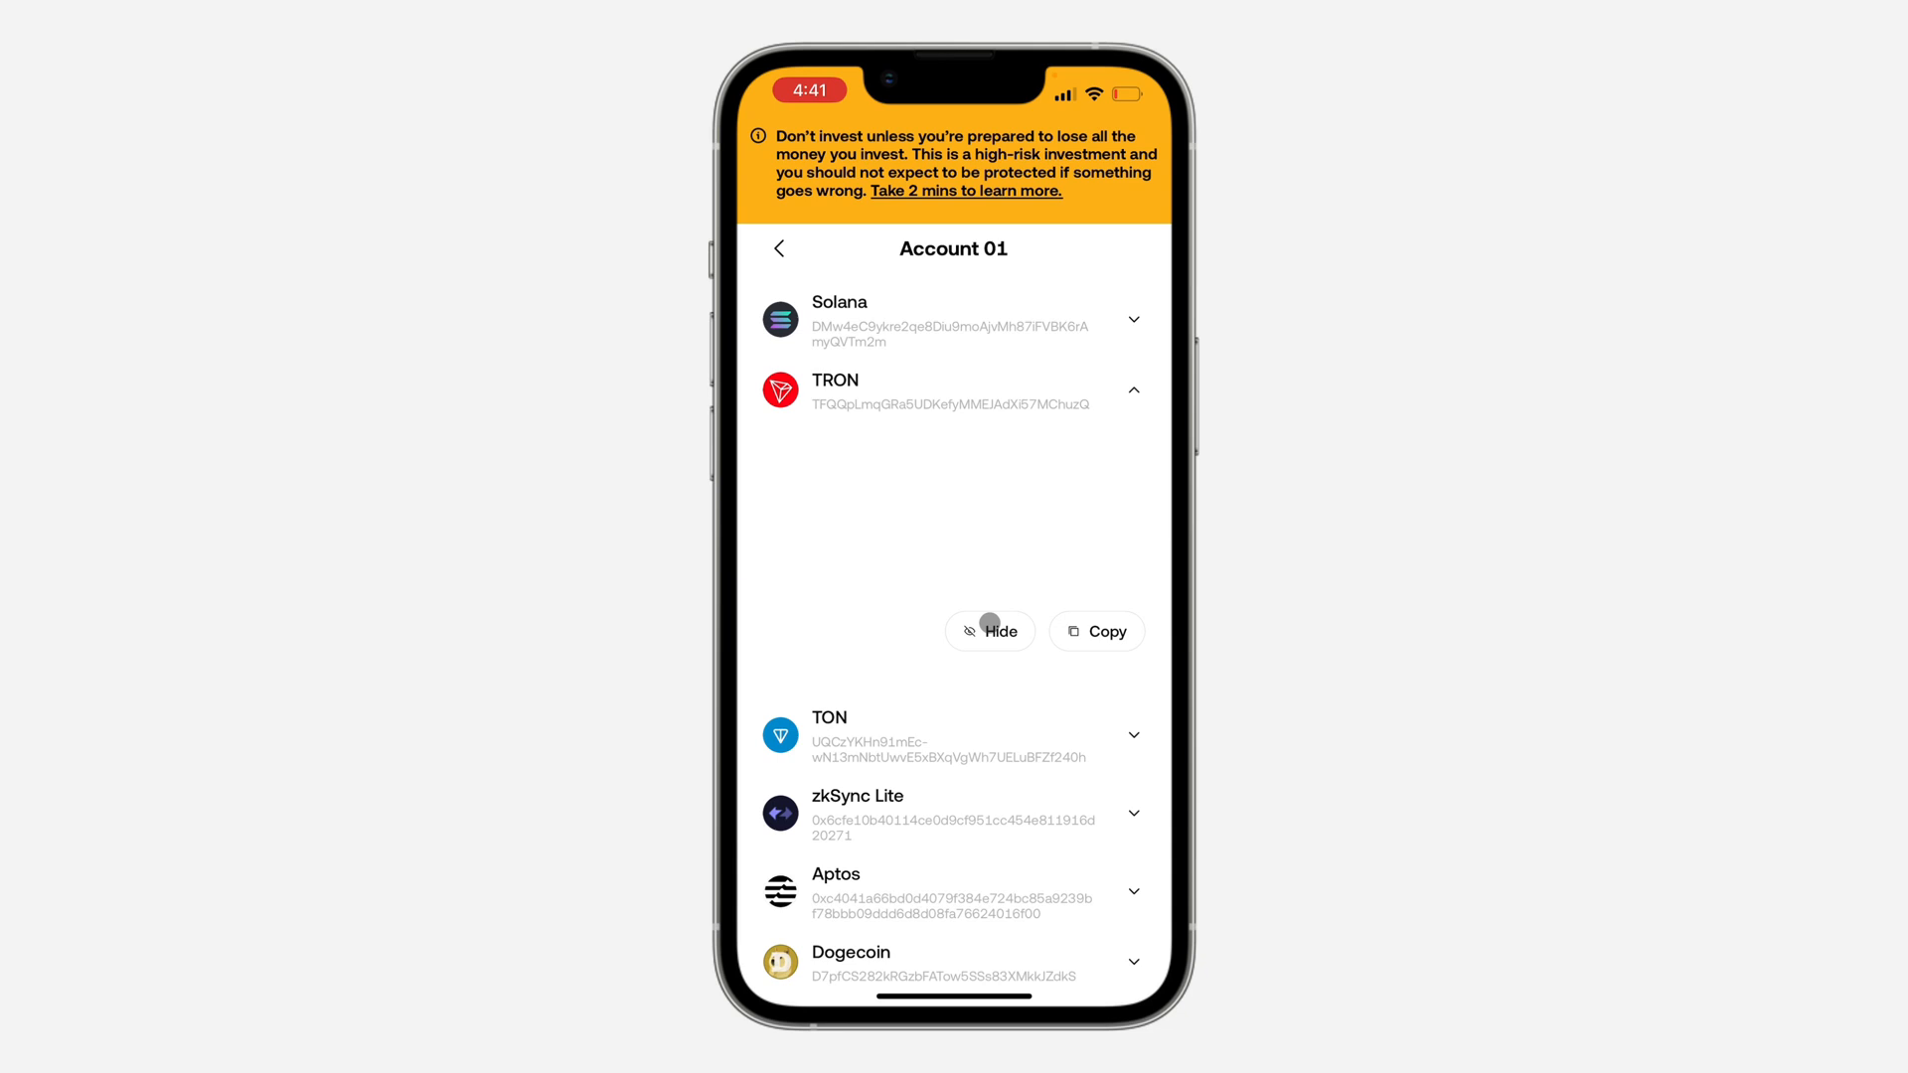
click(990, 630)
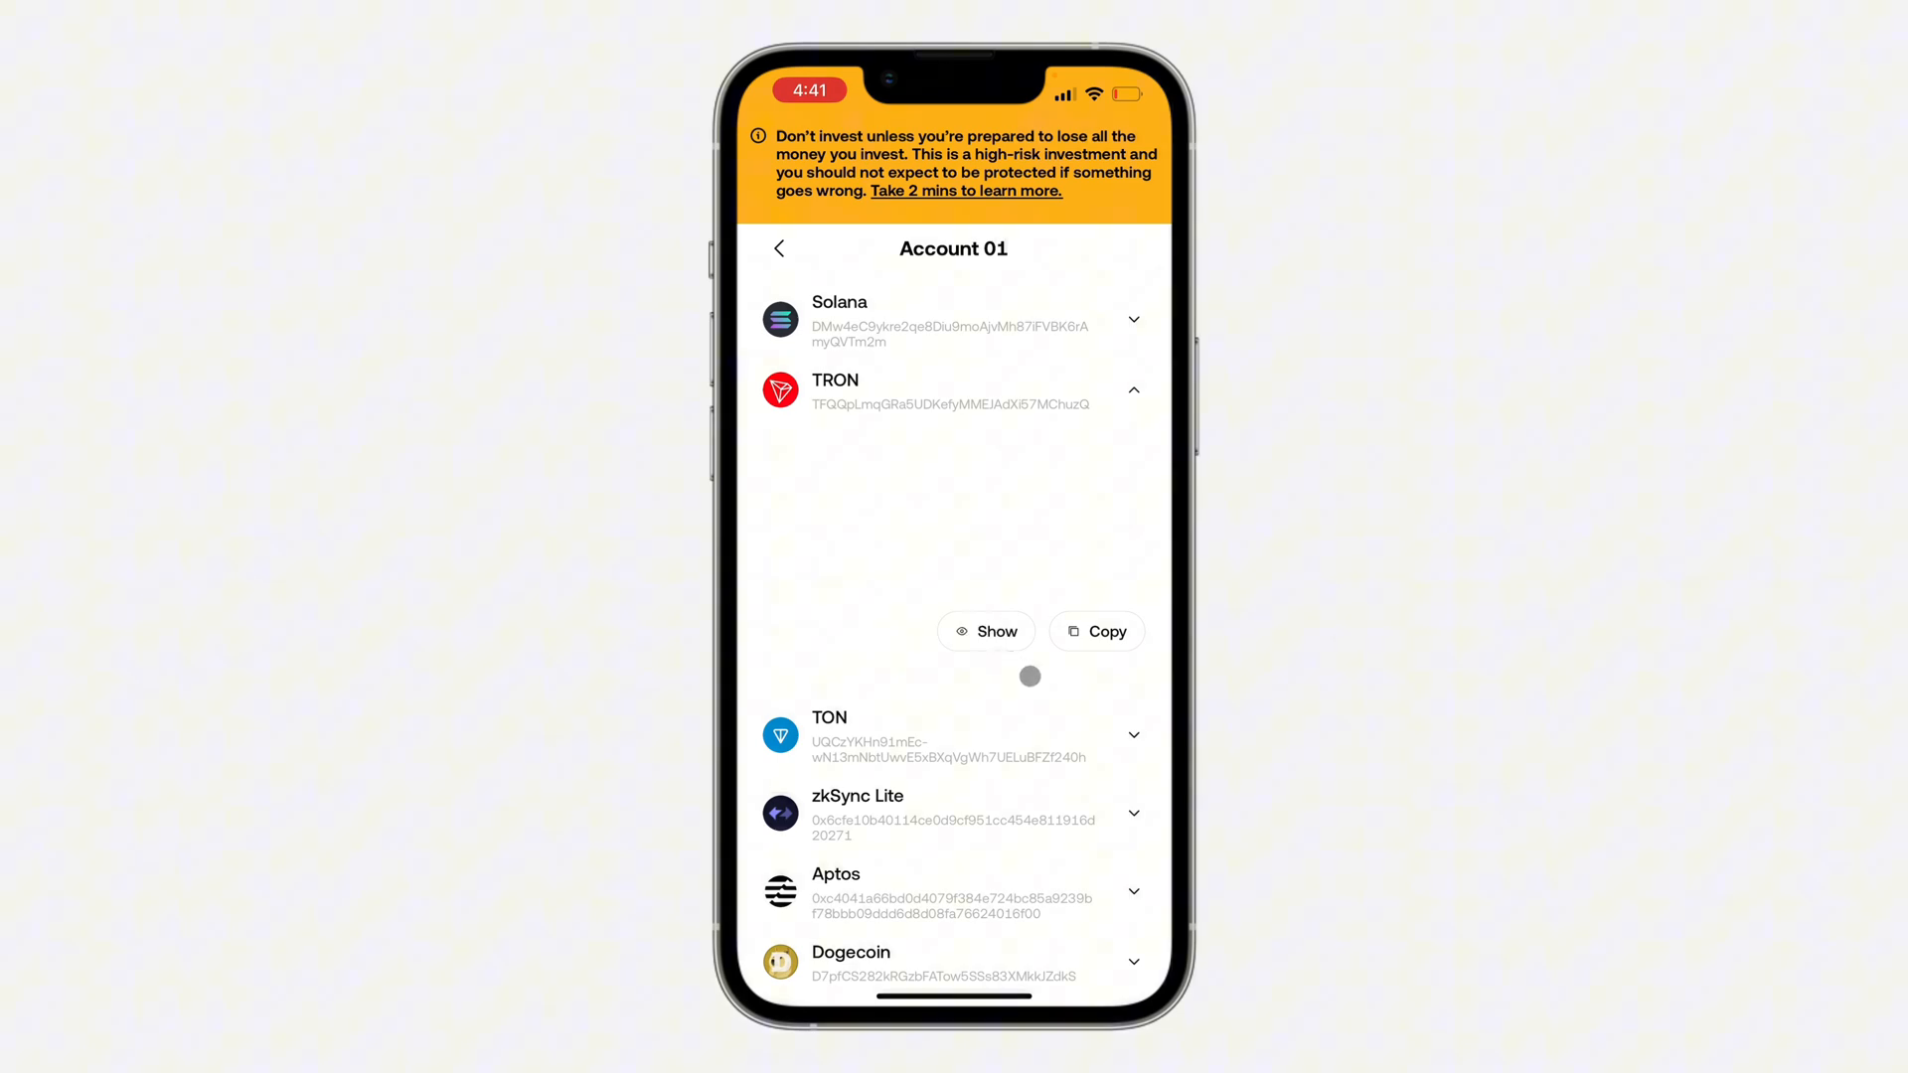